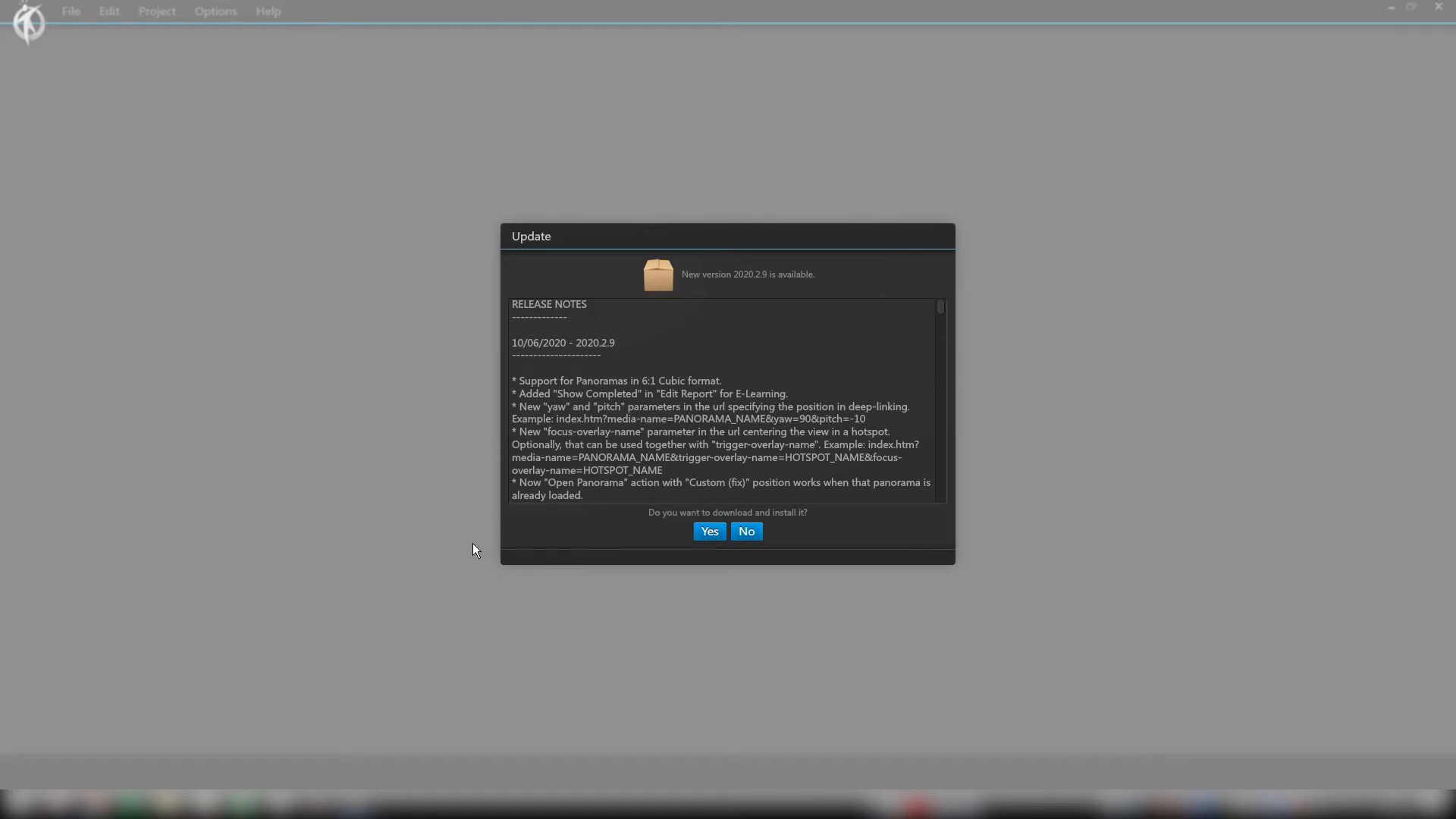
mouse_move(610, 407)
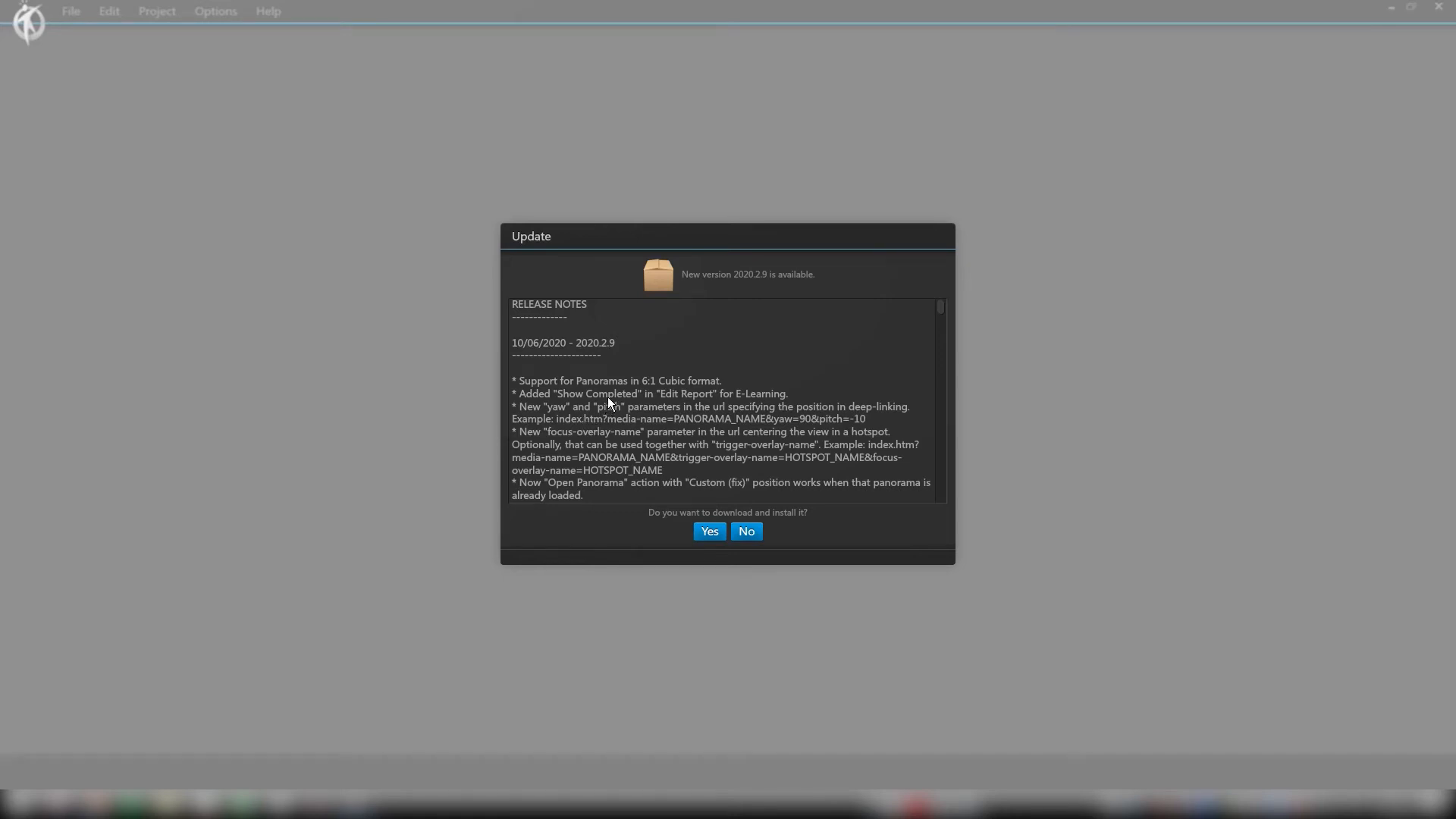
mouse_move(613, 385)
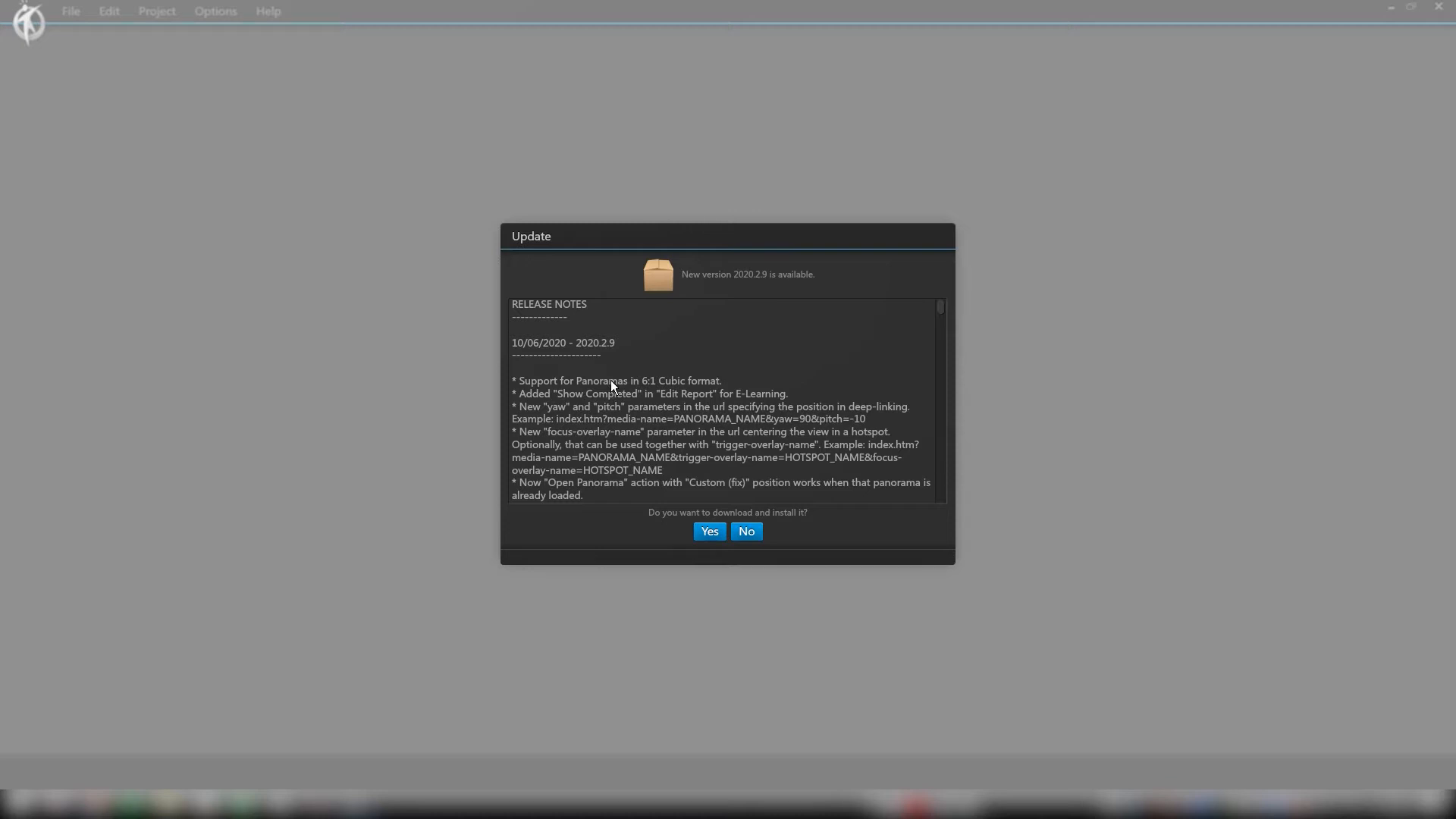
mouse_move(655, 373)
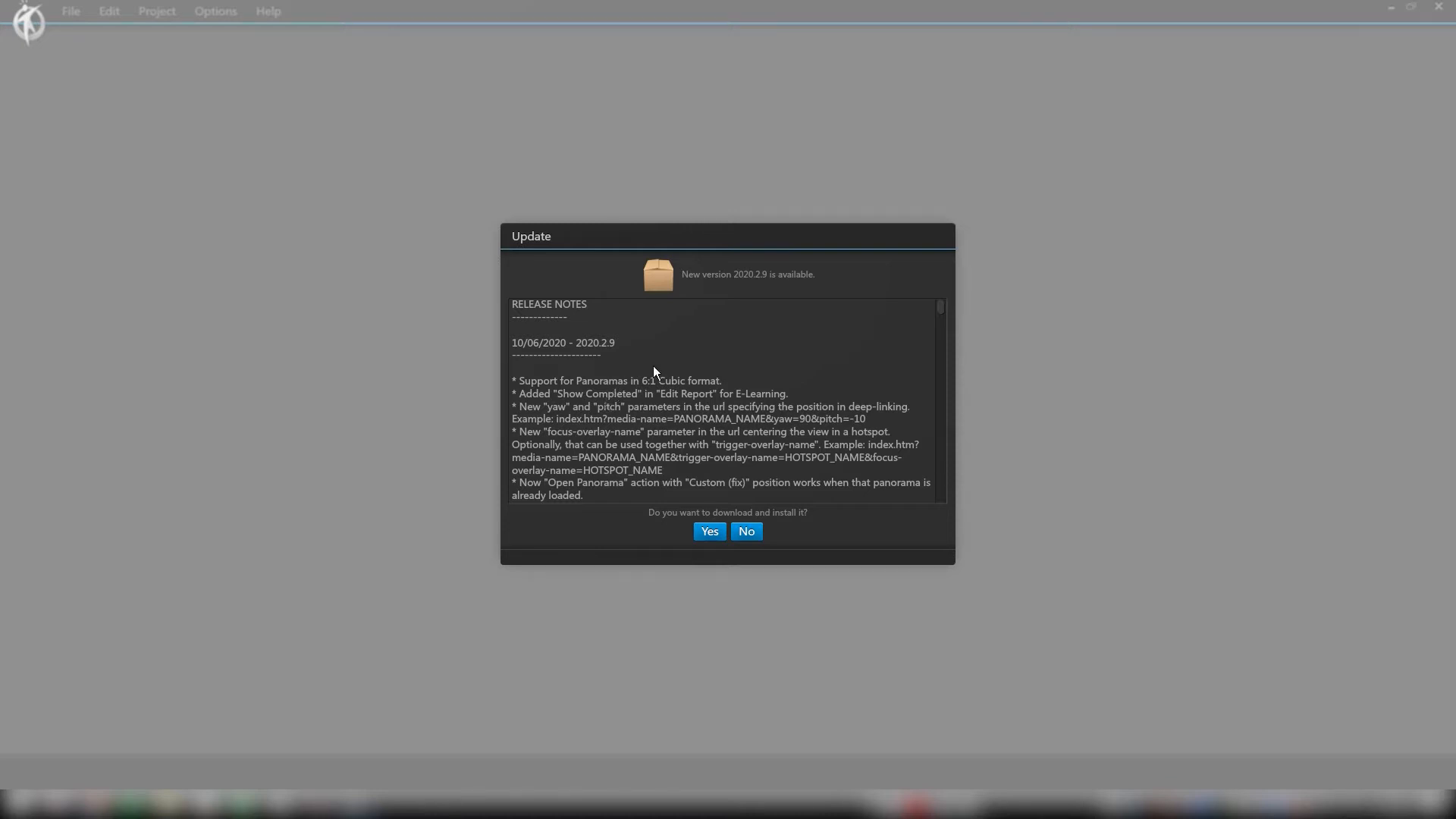
mouse_move(768, 385)
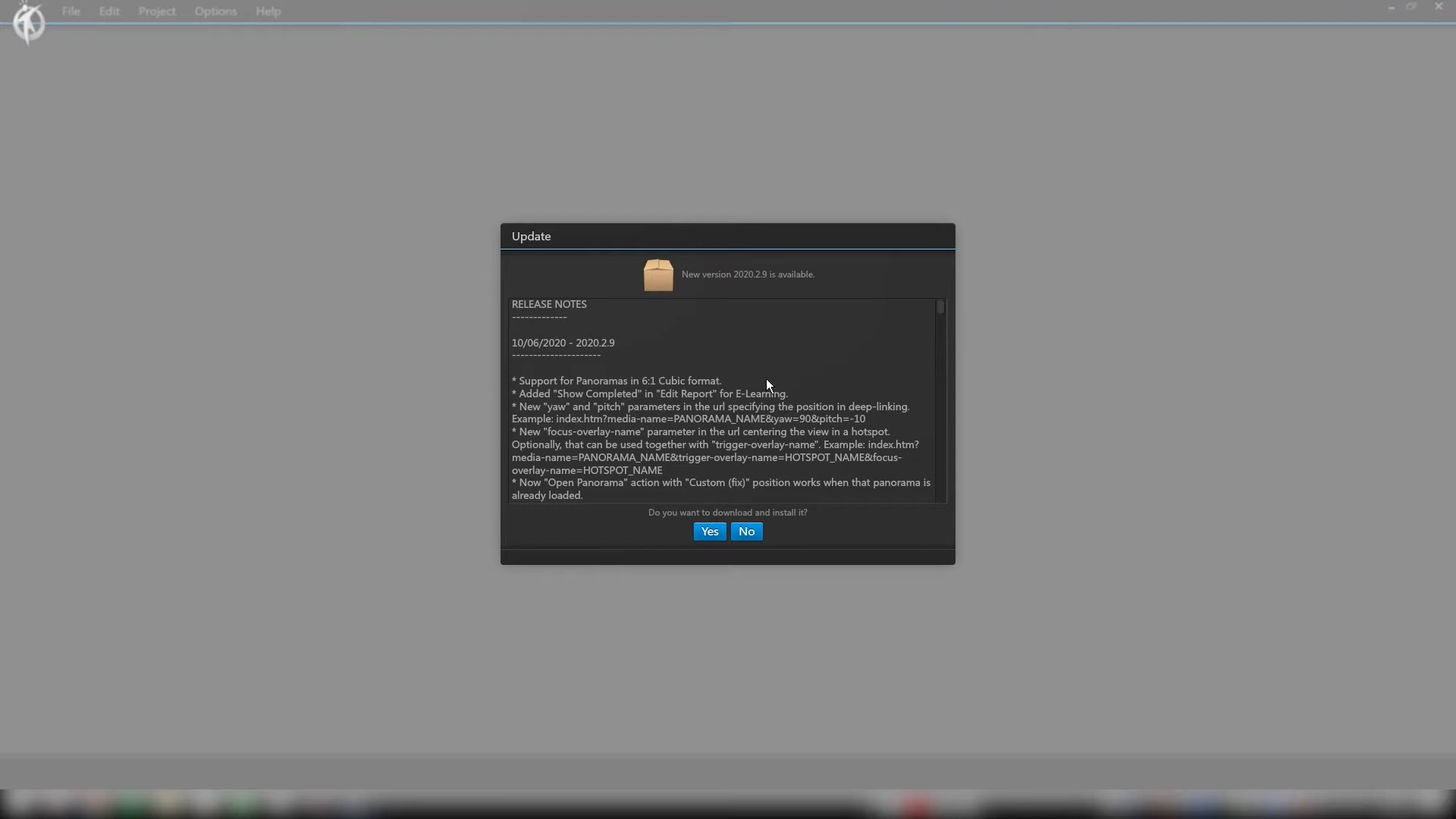
Step: Draw a polygon hotspot around the bison painting and begin renaming it
scroll("down", 3)
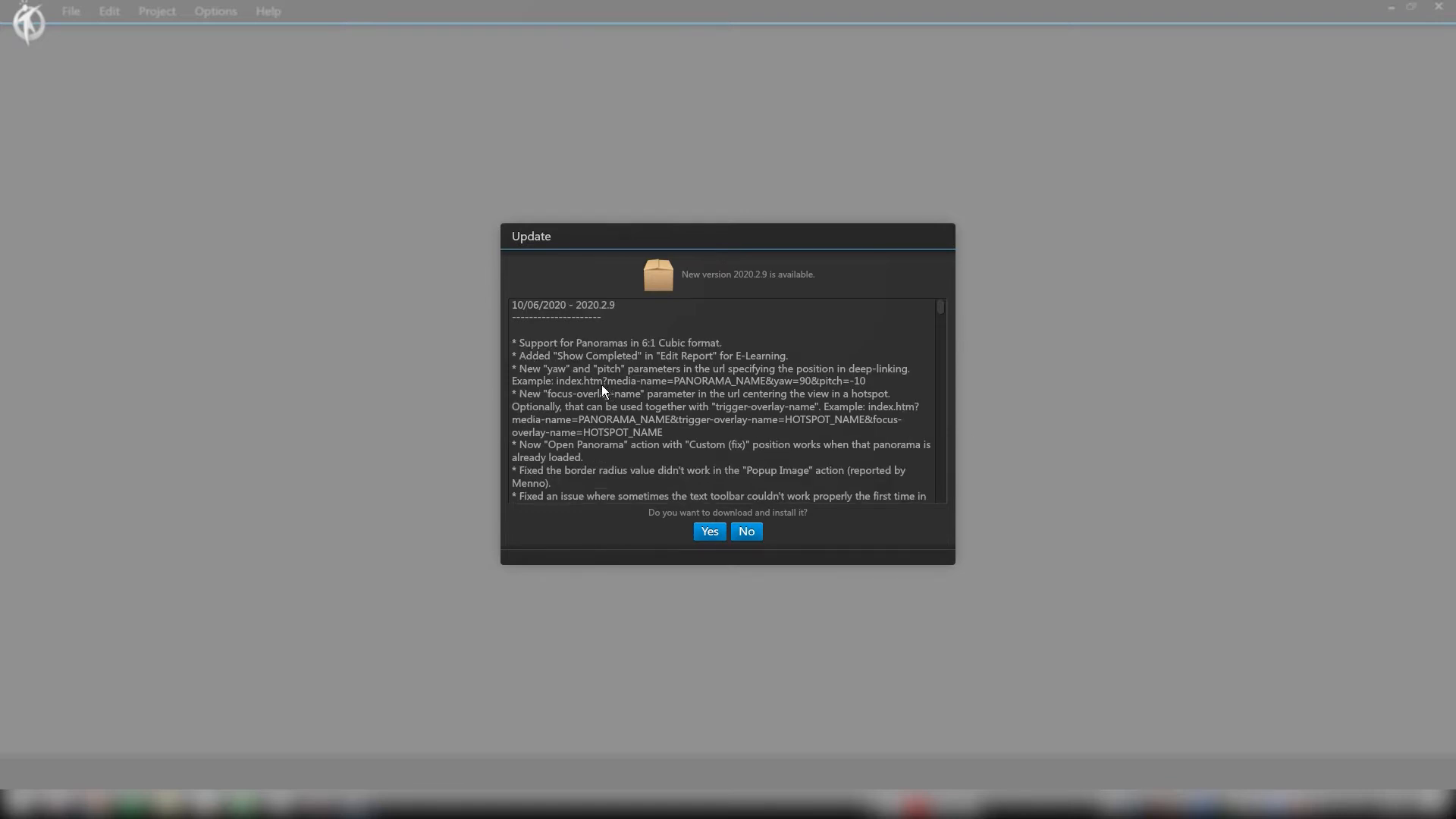
mouse_move(569, 368)
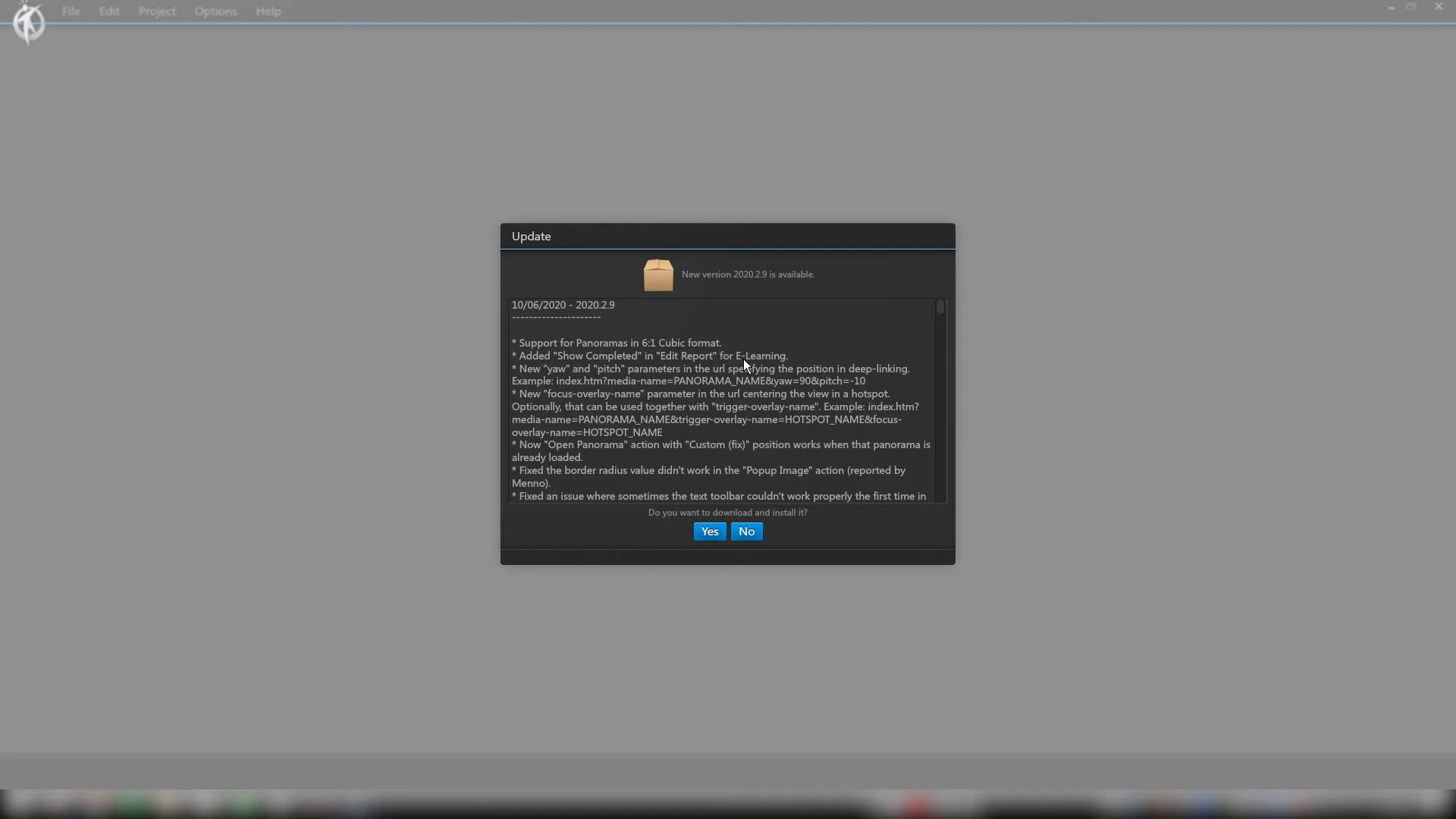
mouse_move(546, 378)
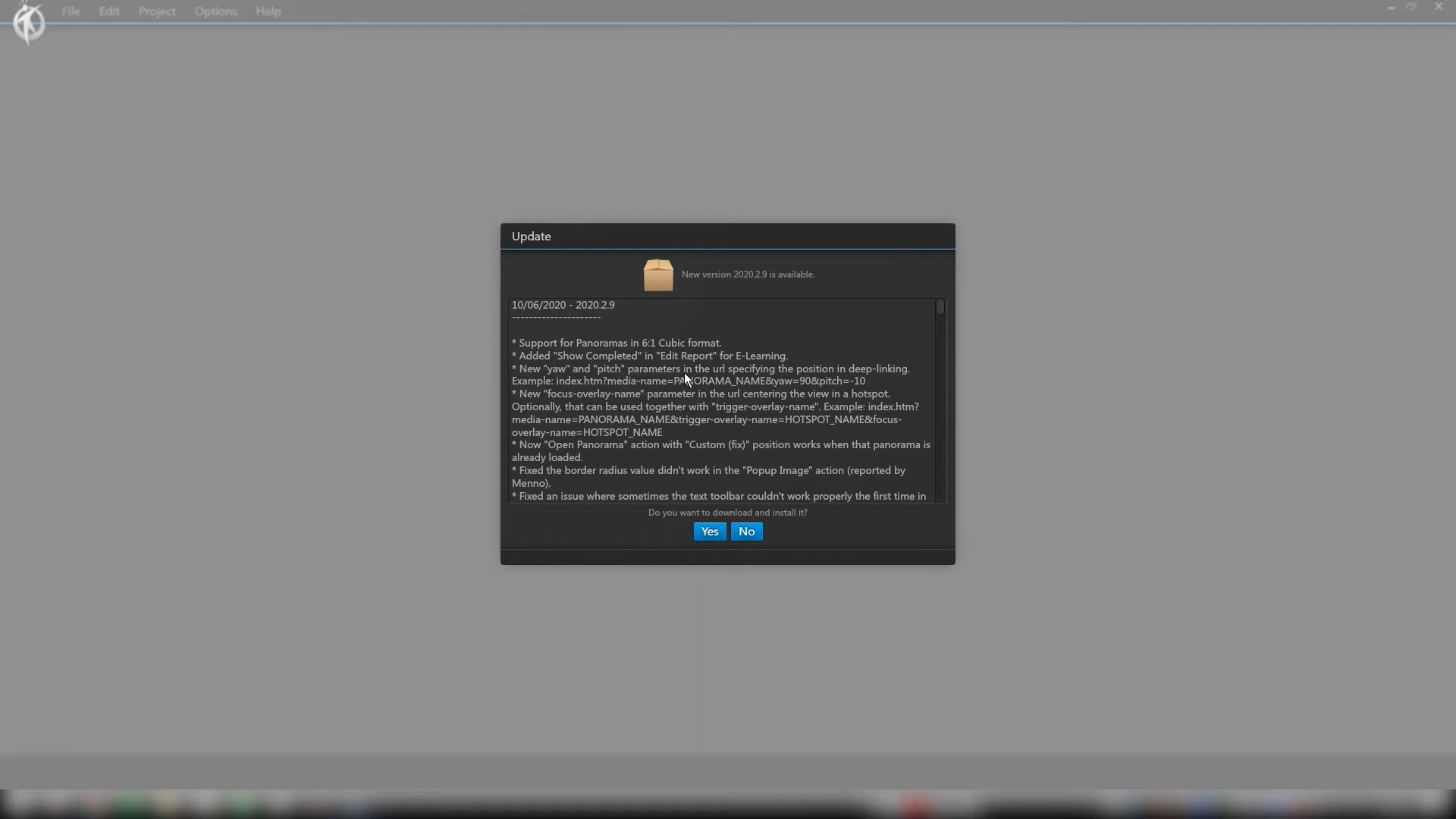
mouse_move(835, 373)
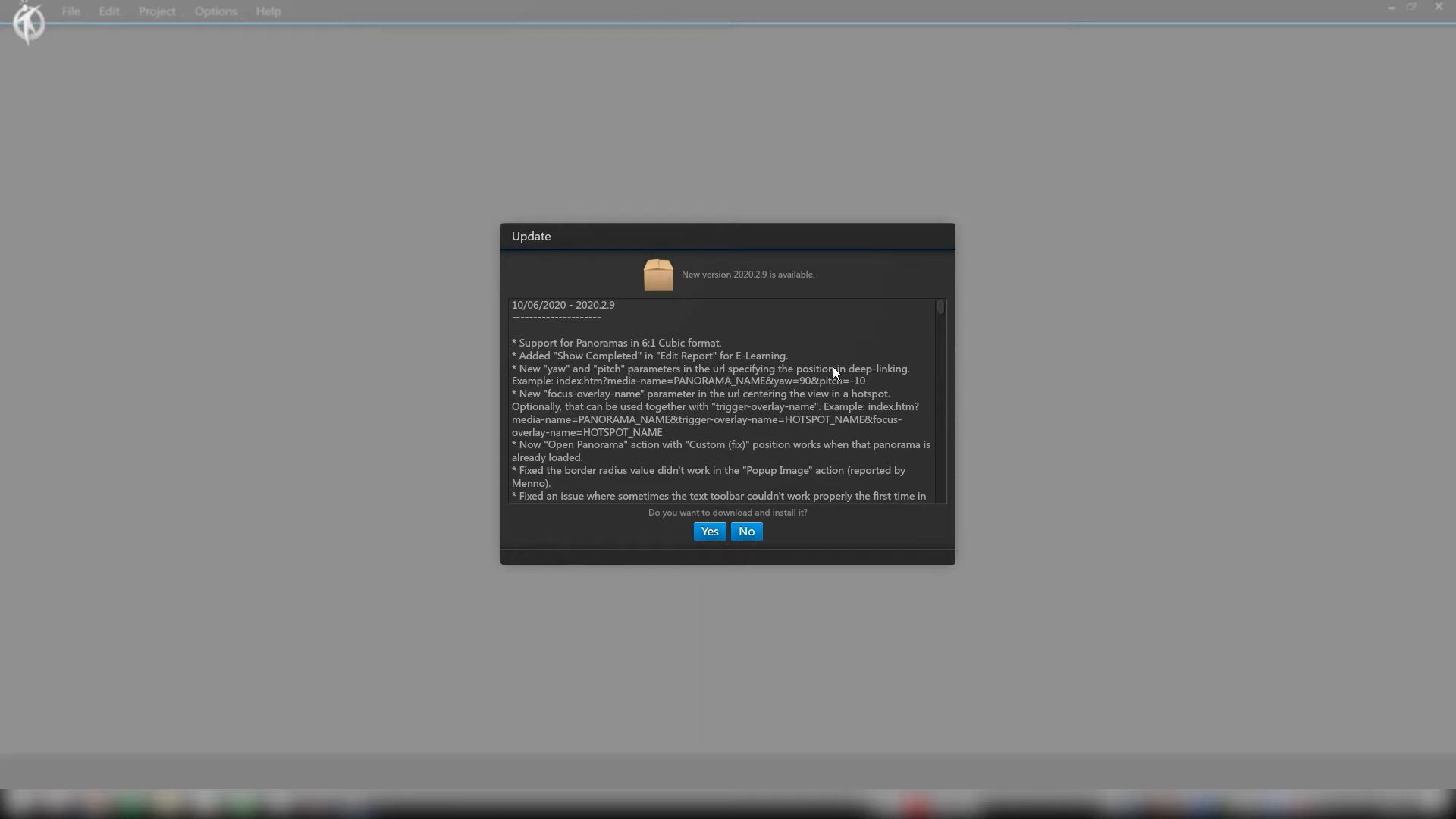
mouse_move(685, 383)
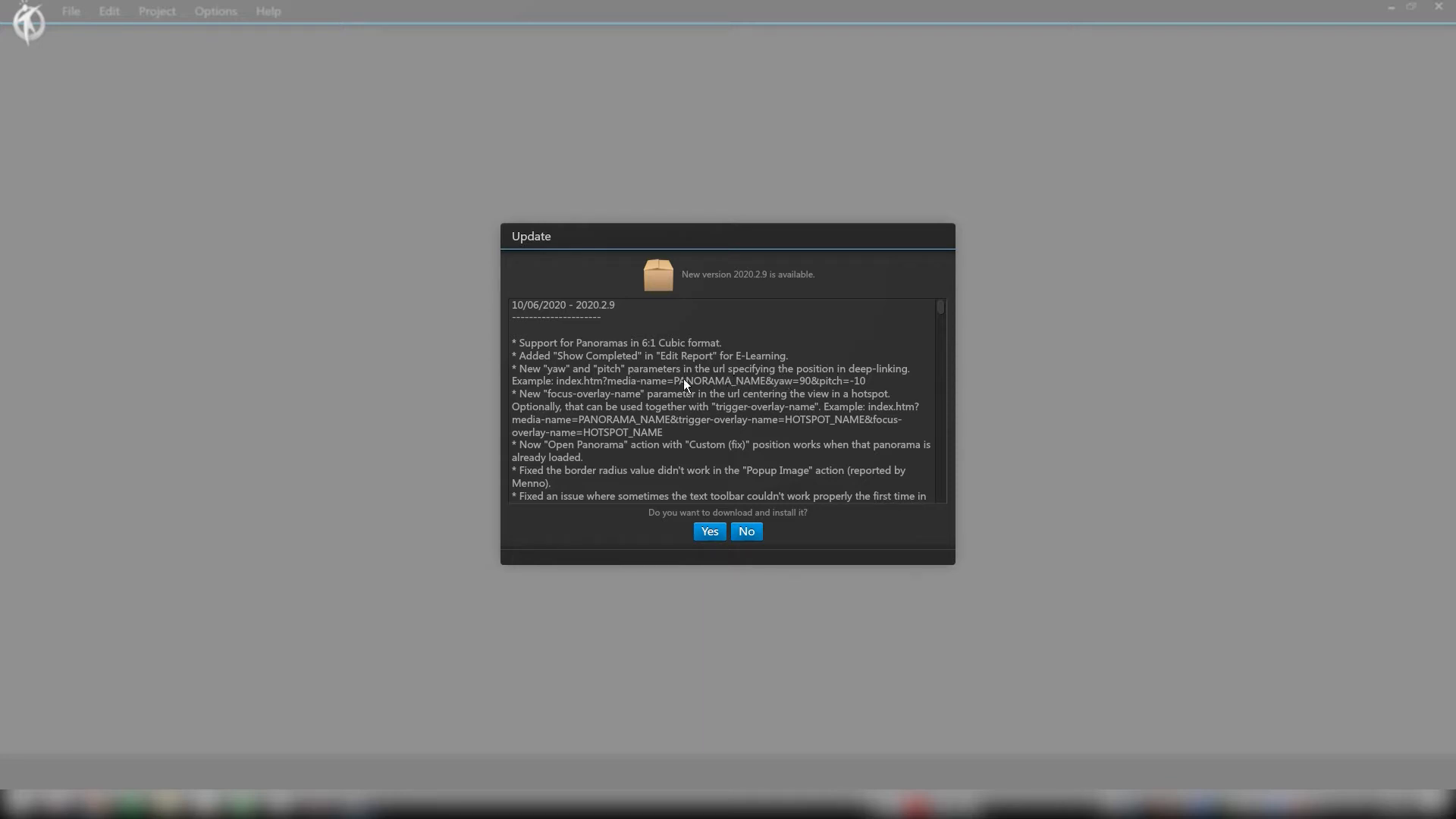
mouse_move(649, 367)
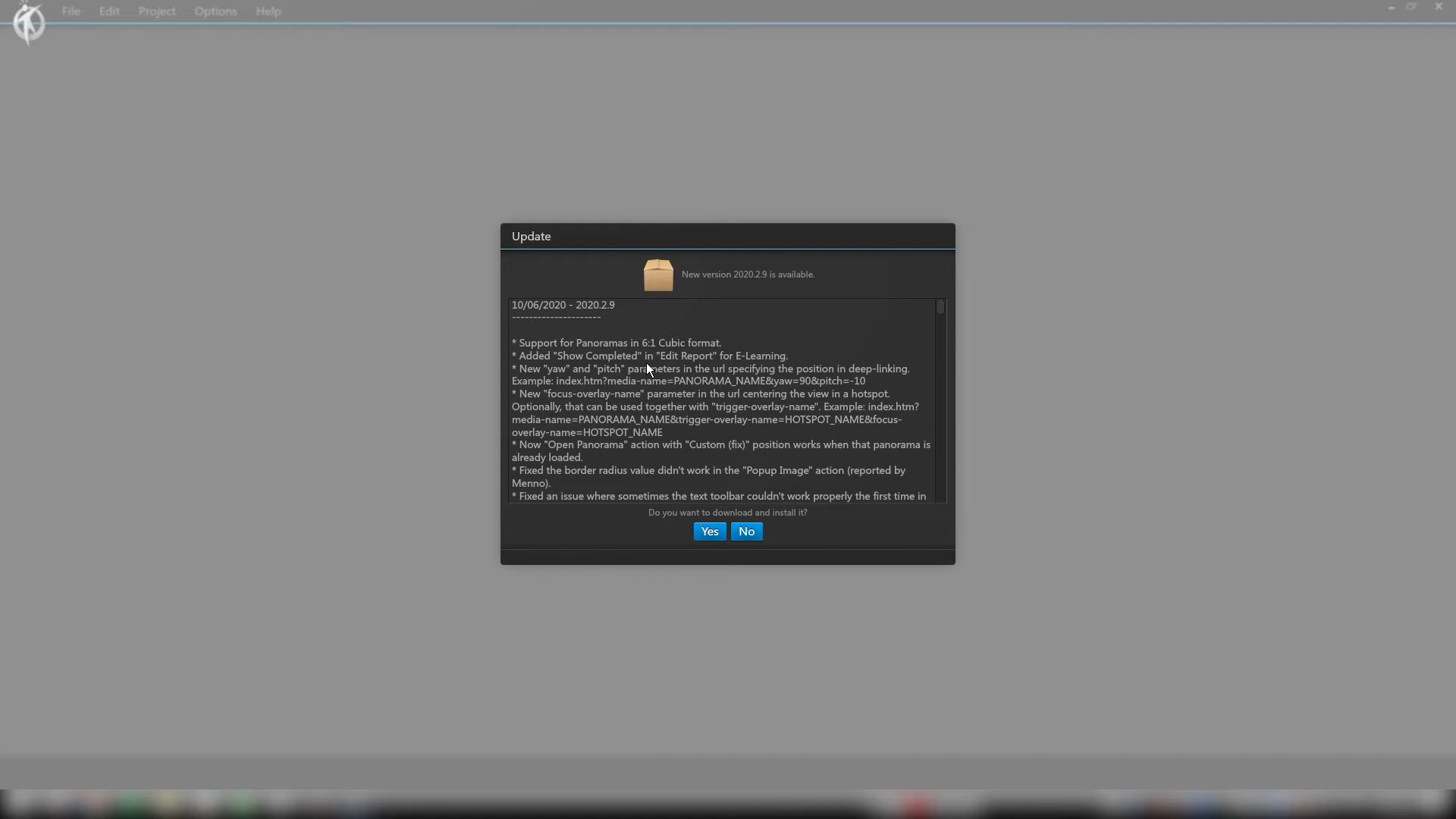
mouse_move(705, 419)
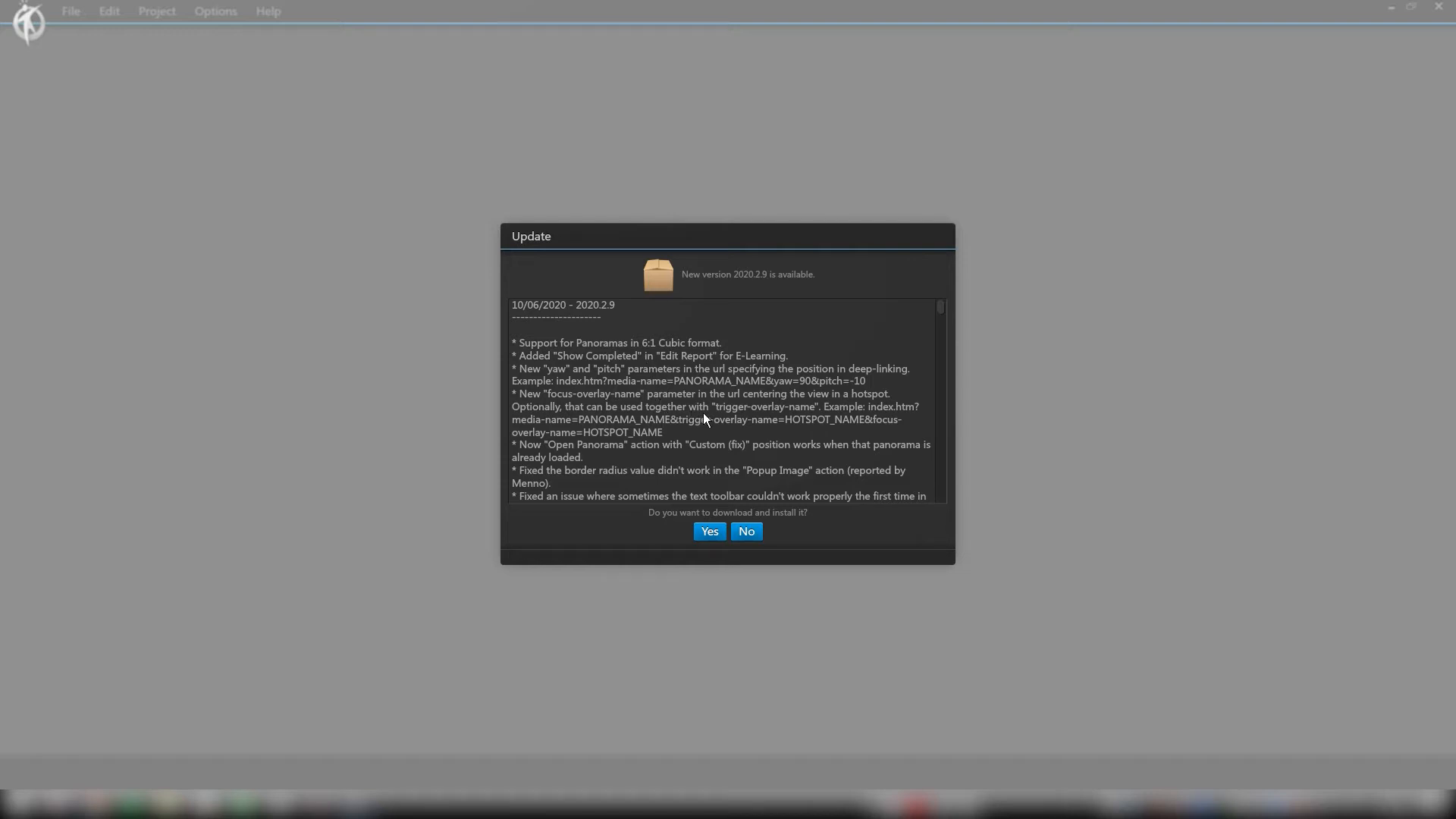
mouse_move(801, 416)
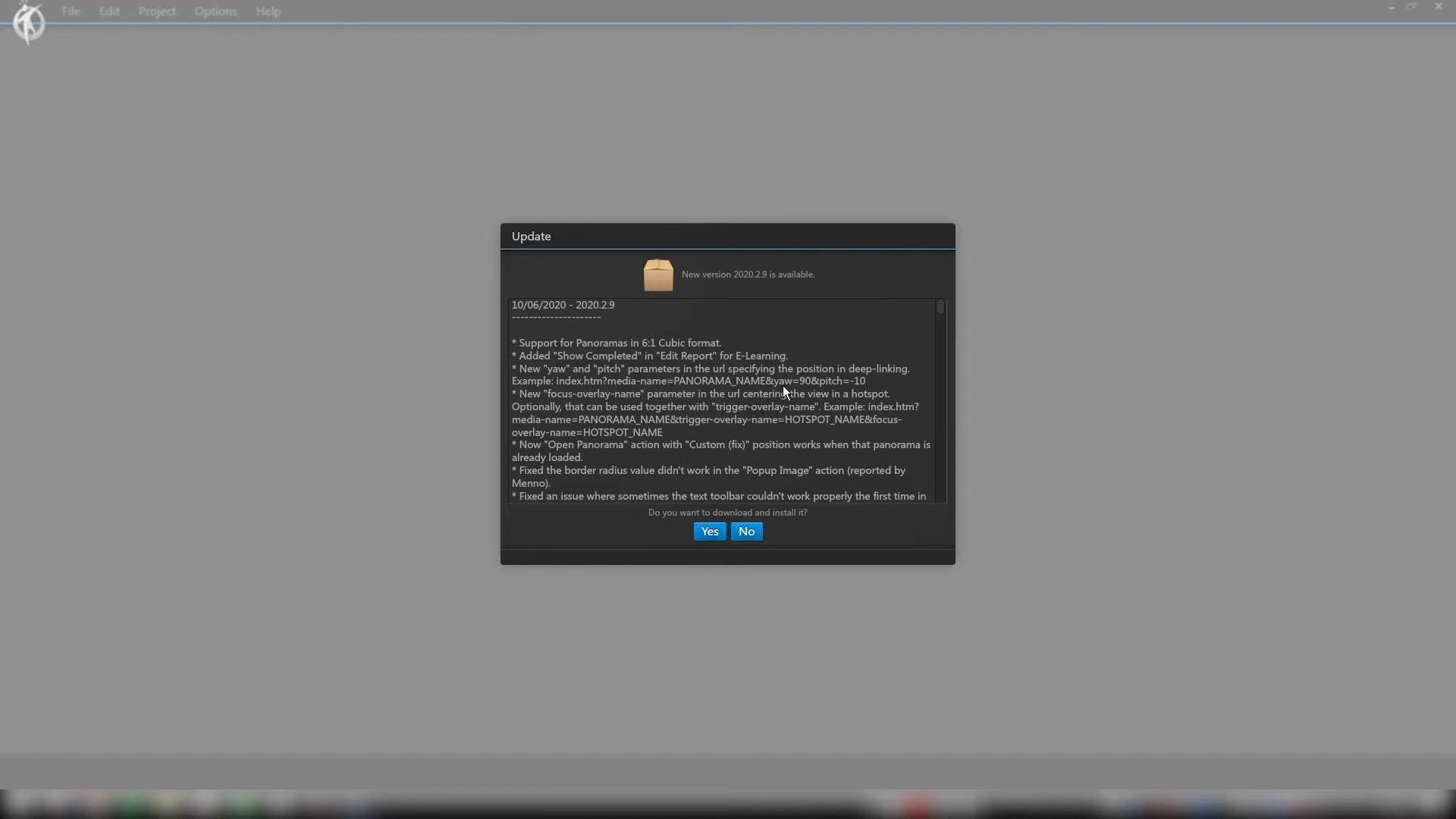
mouse_move(786, 384)
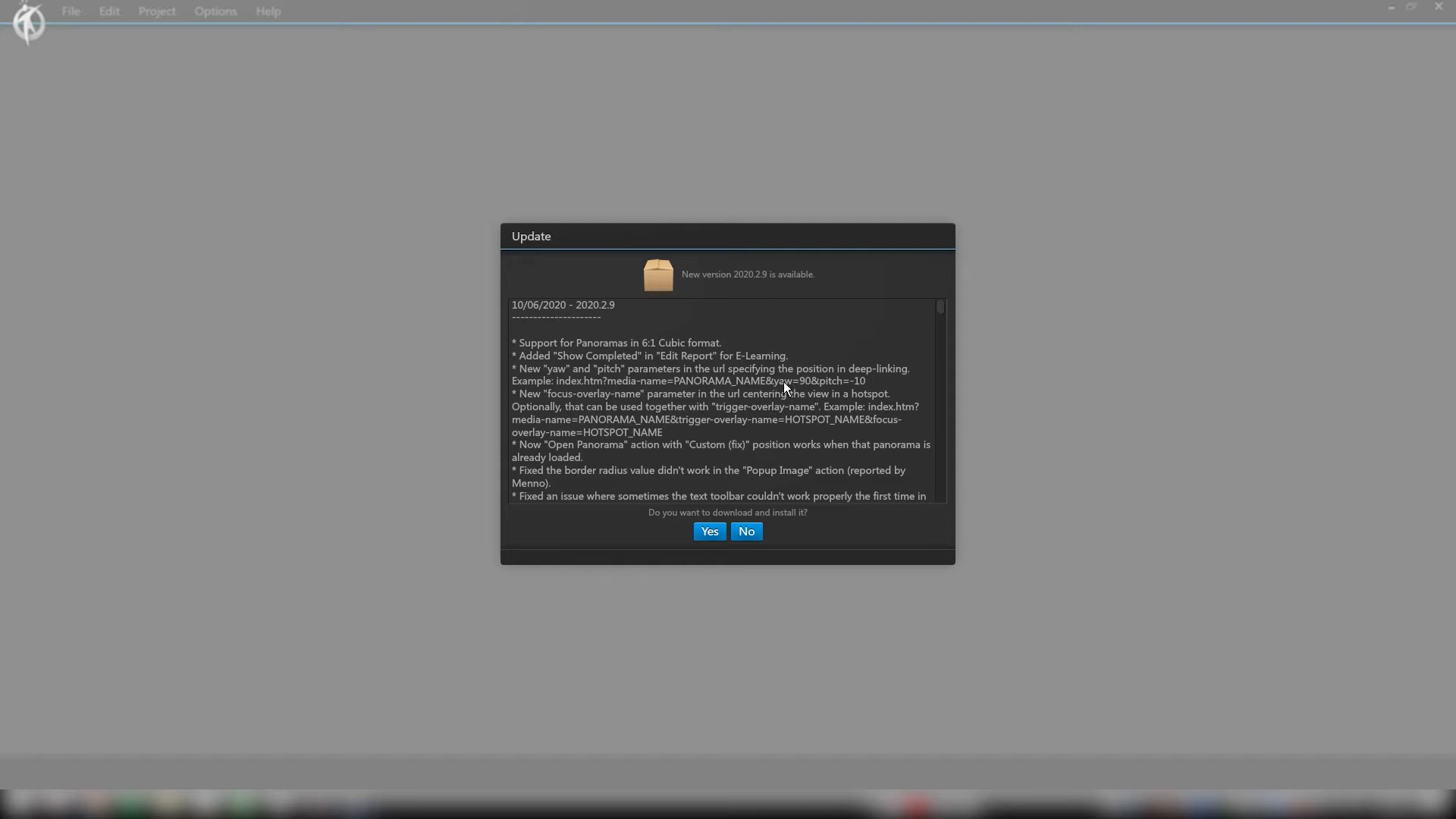
mouse_move(814, 387)
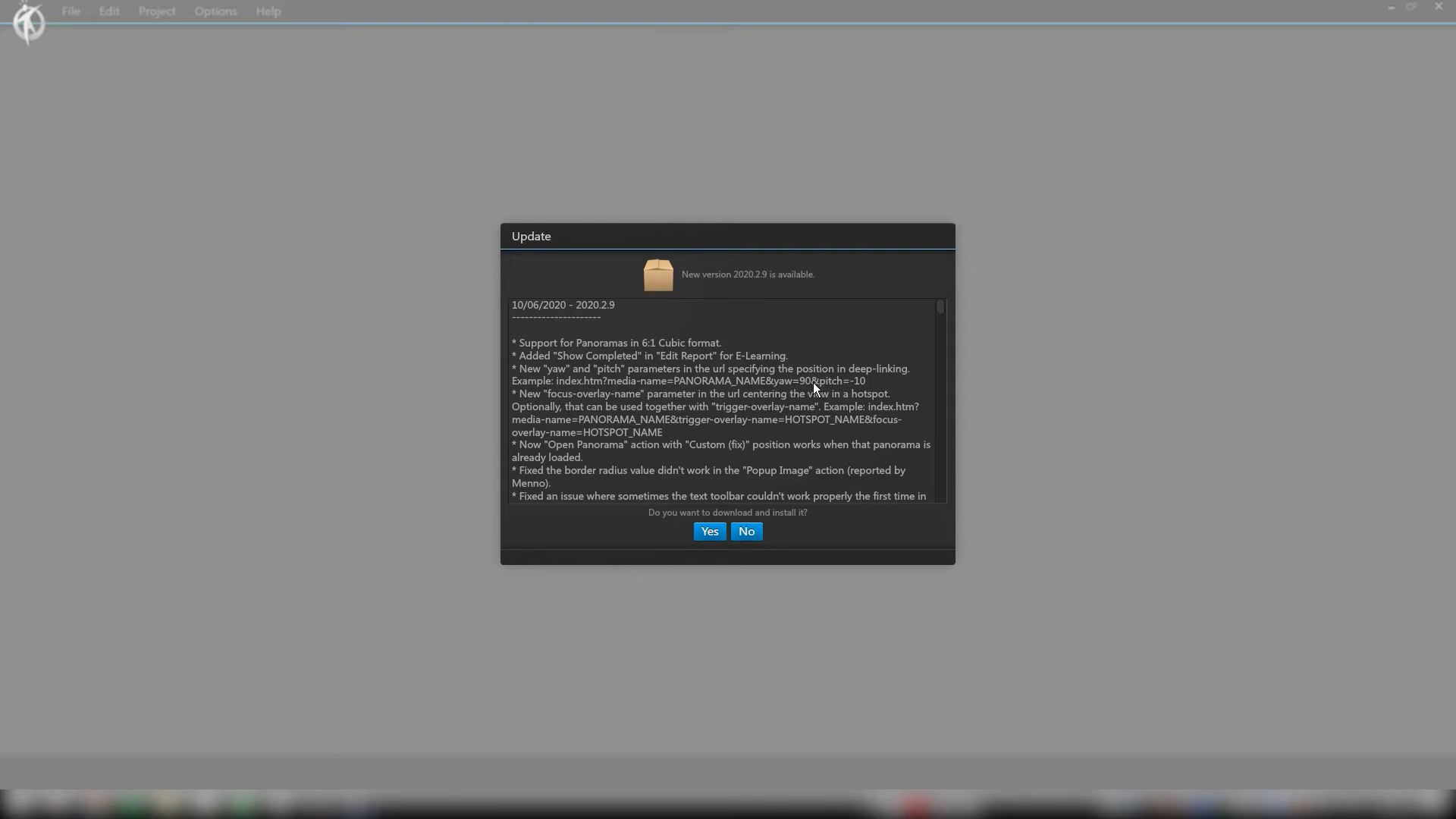
mouse_move(804, 431)
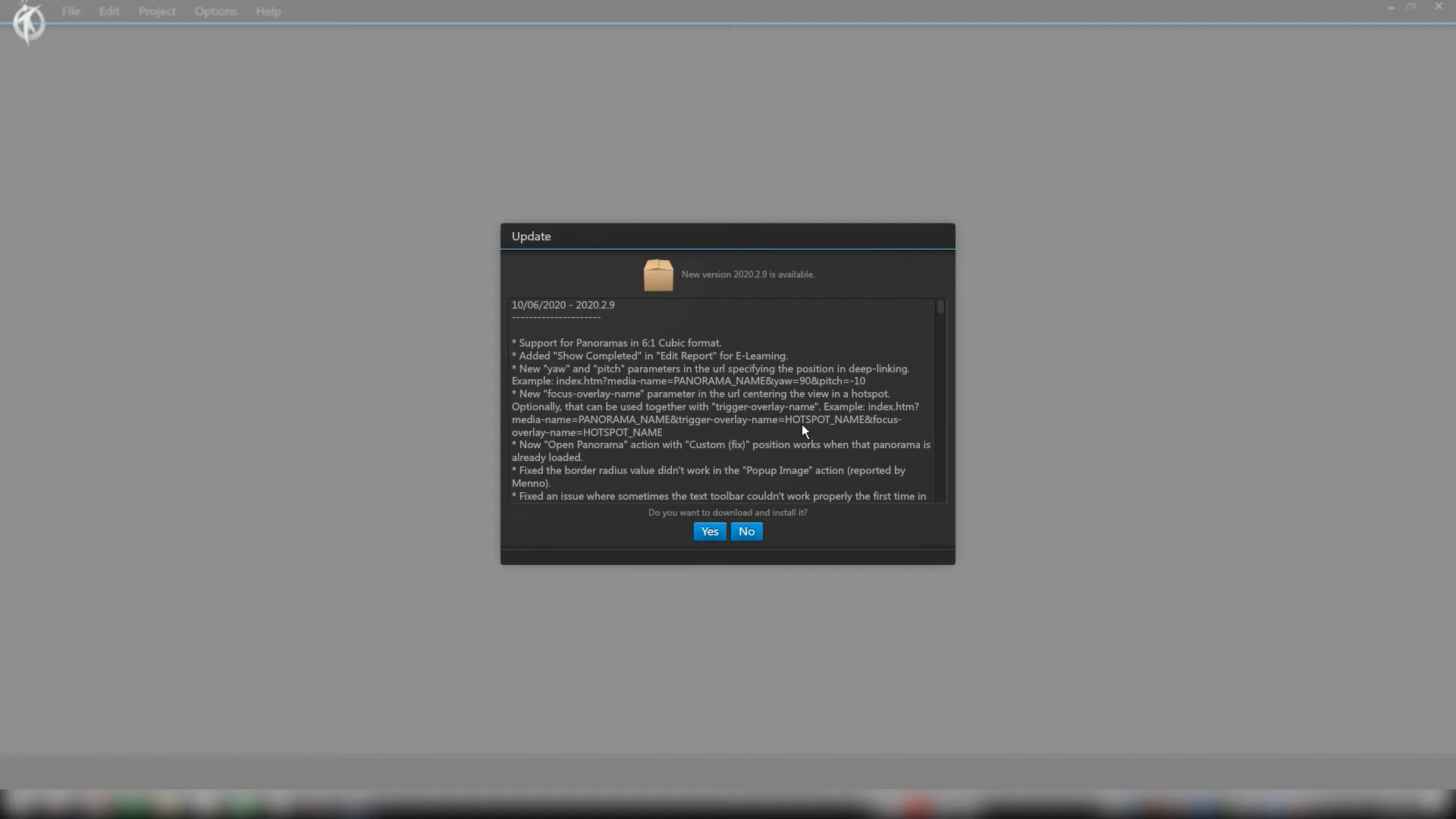
mouse_move(792, 425)
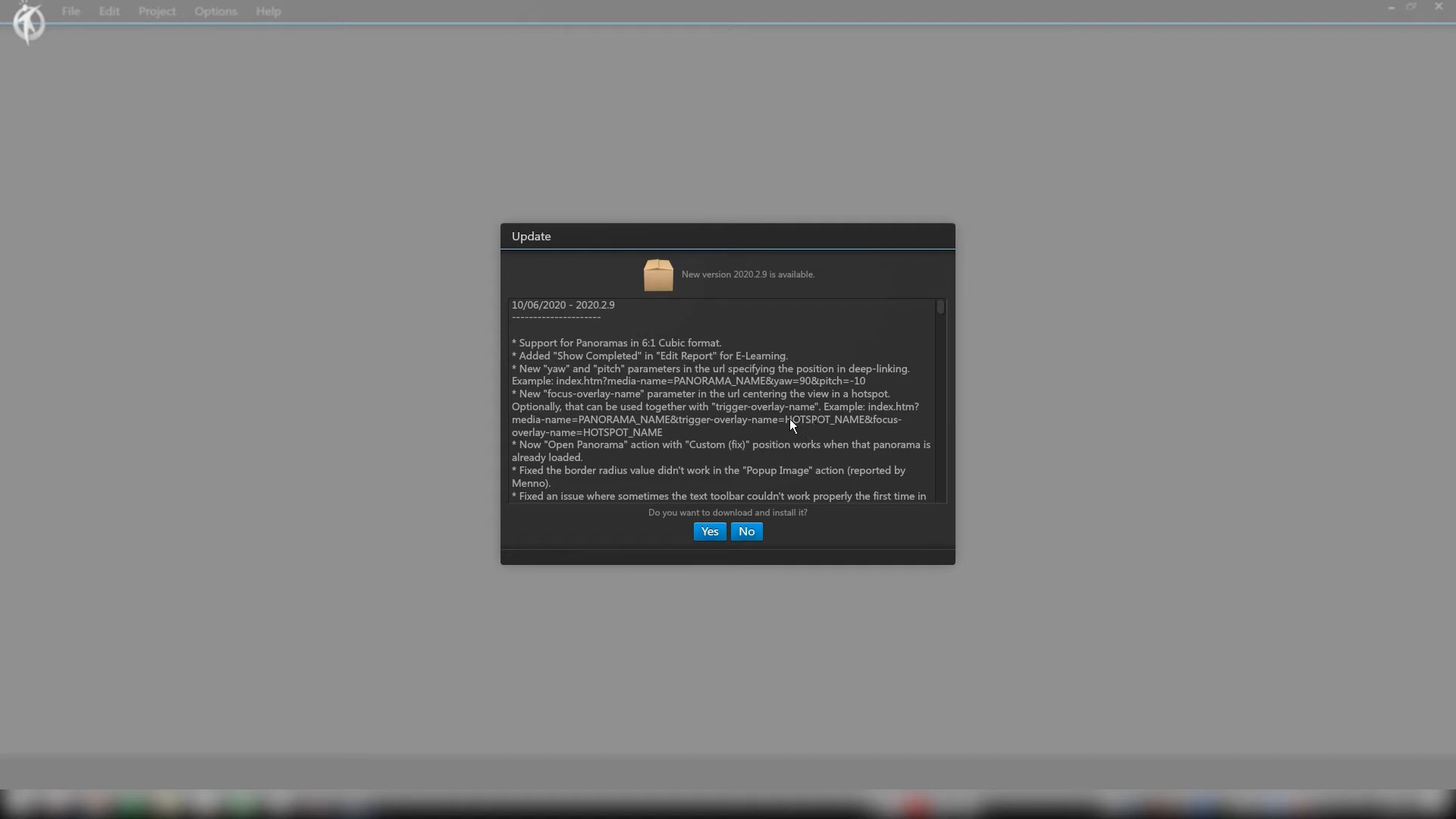
mouse_move(786, 422)
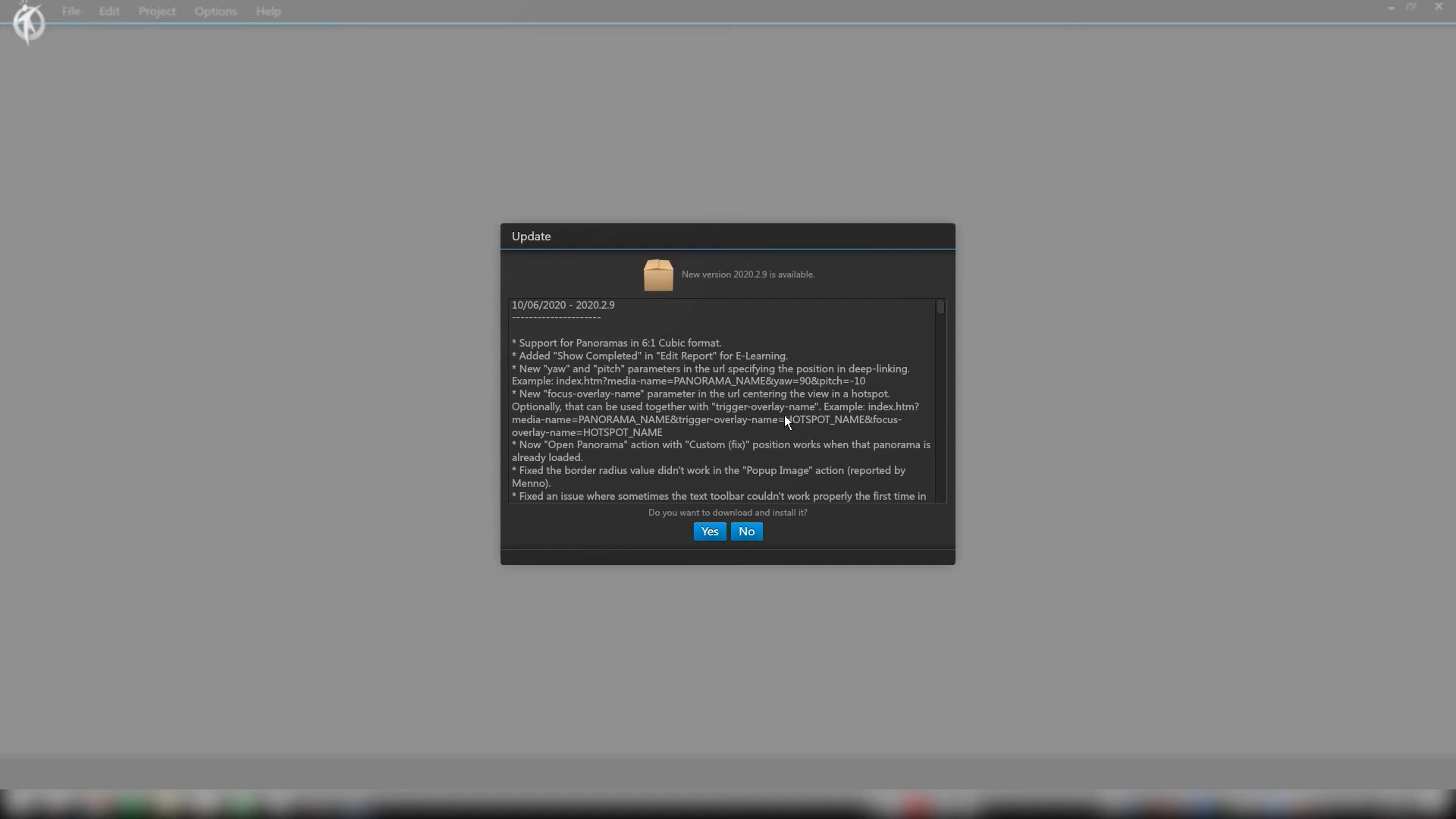
mouse_move(816, 427)
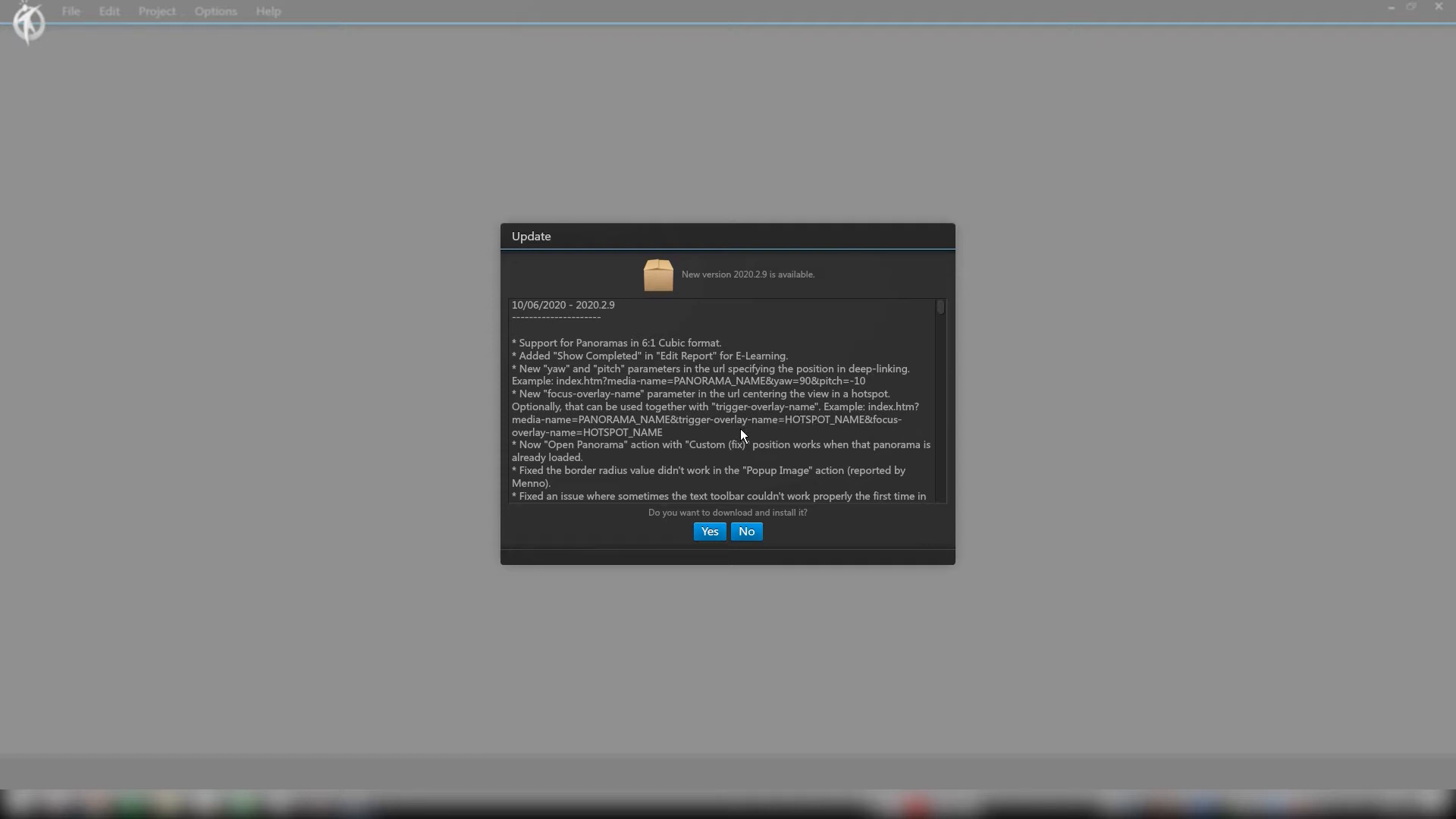
mouse_move(678, 428)
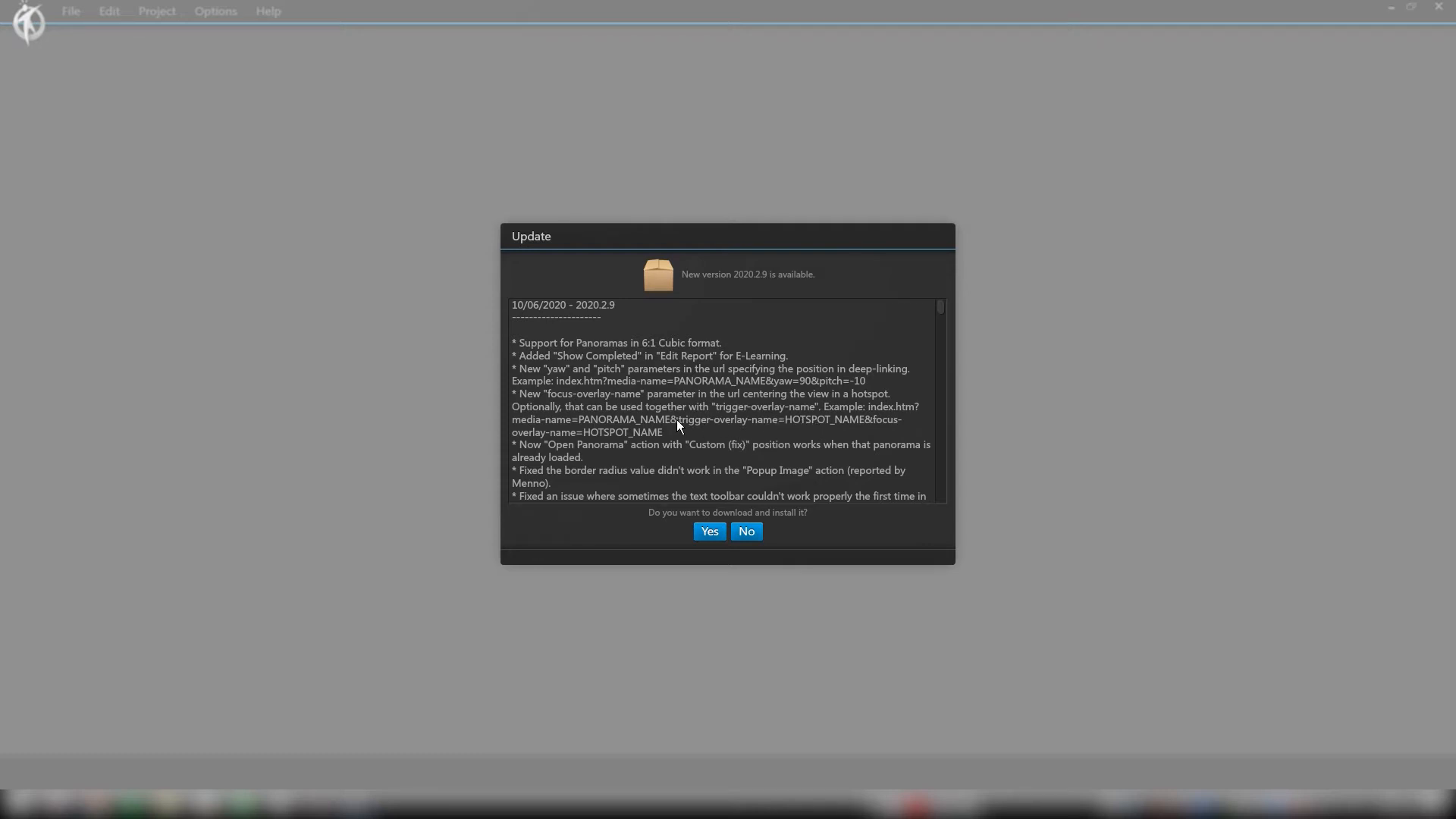
mouse_move(704, 379)
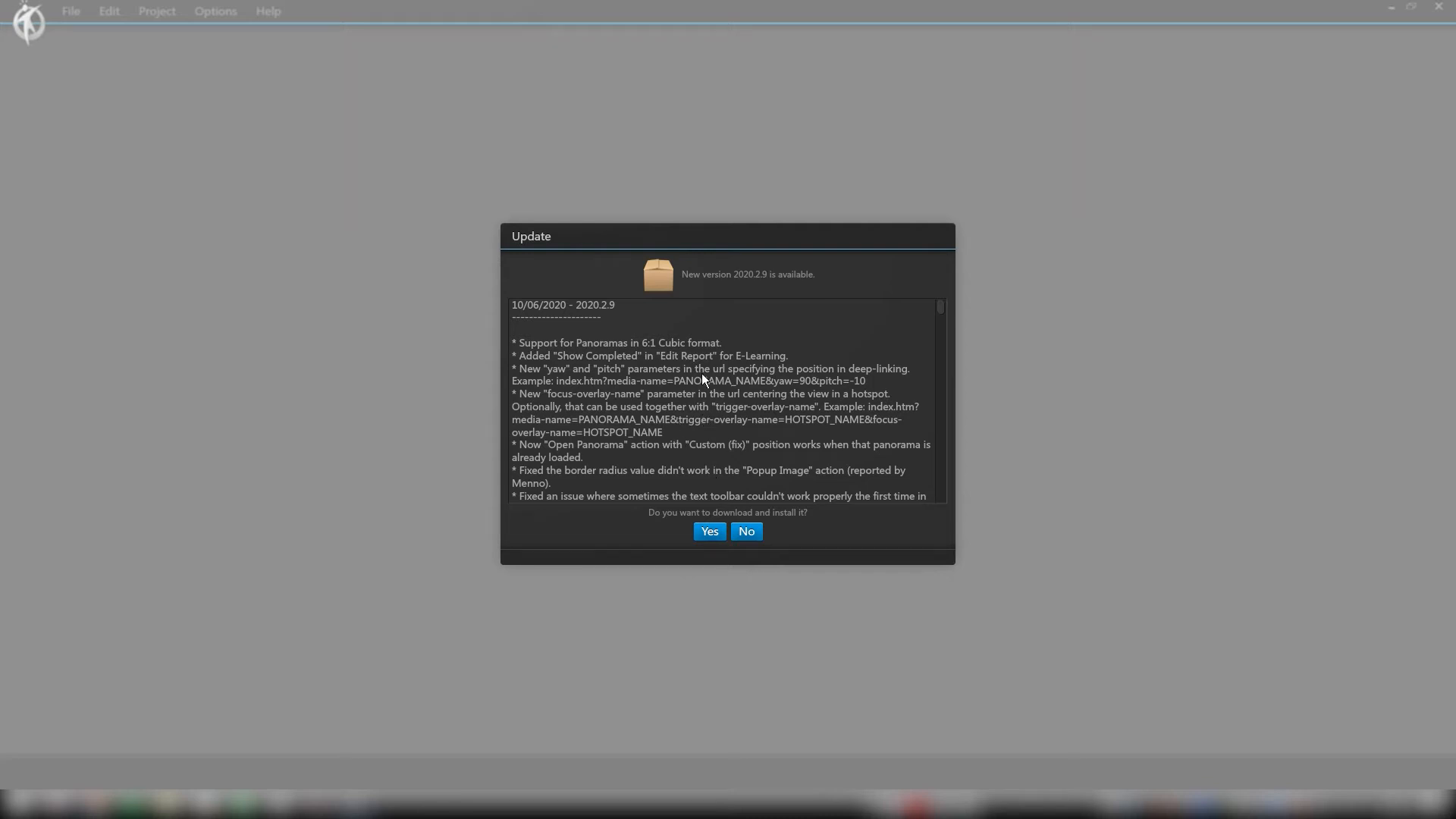
mouse_move(571, 457)
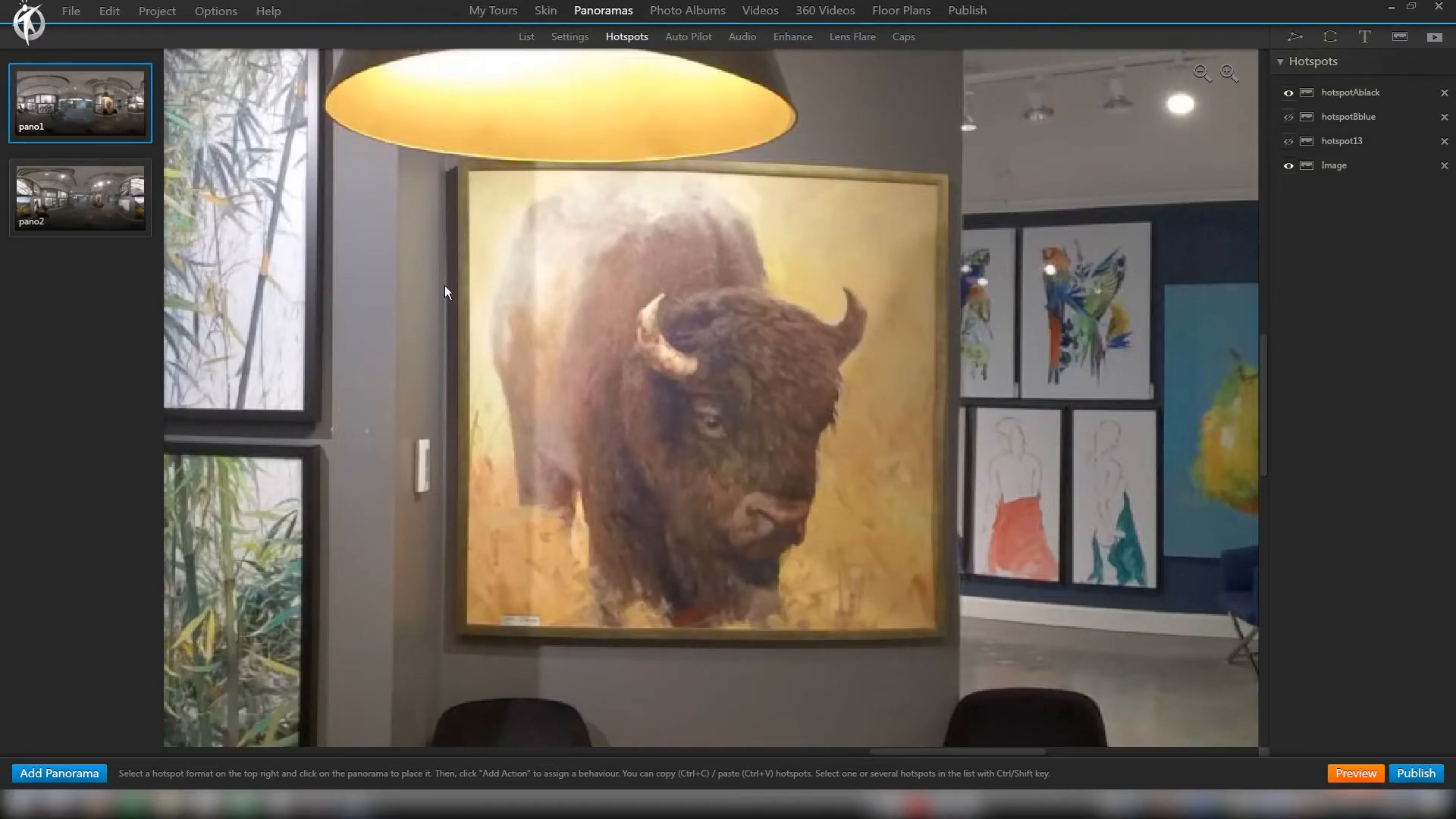
left_click_drag(446, 293, 780, 376)
type("p")
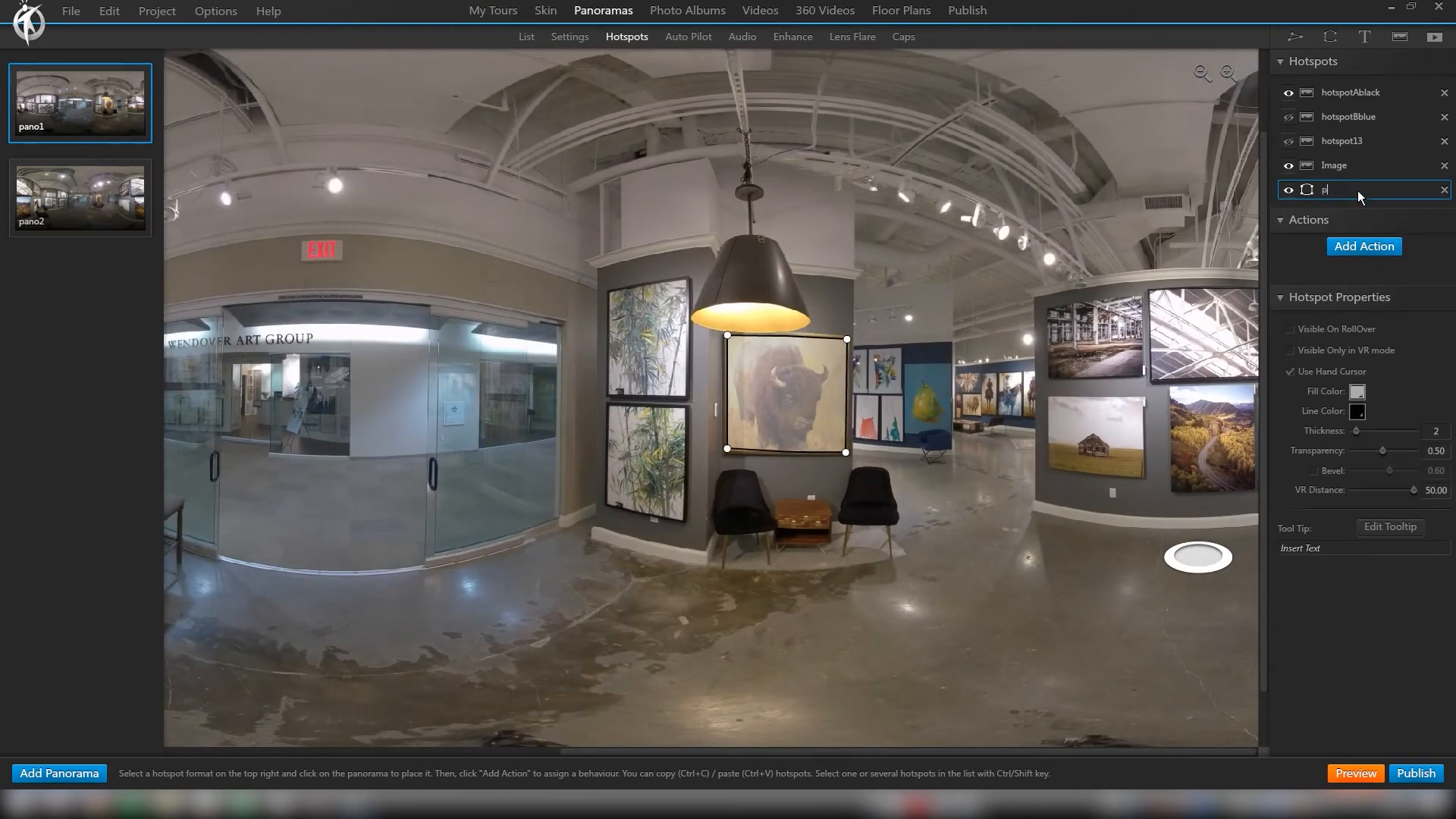
type("ainting1")
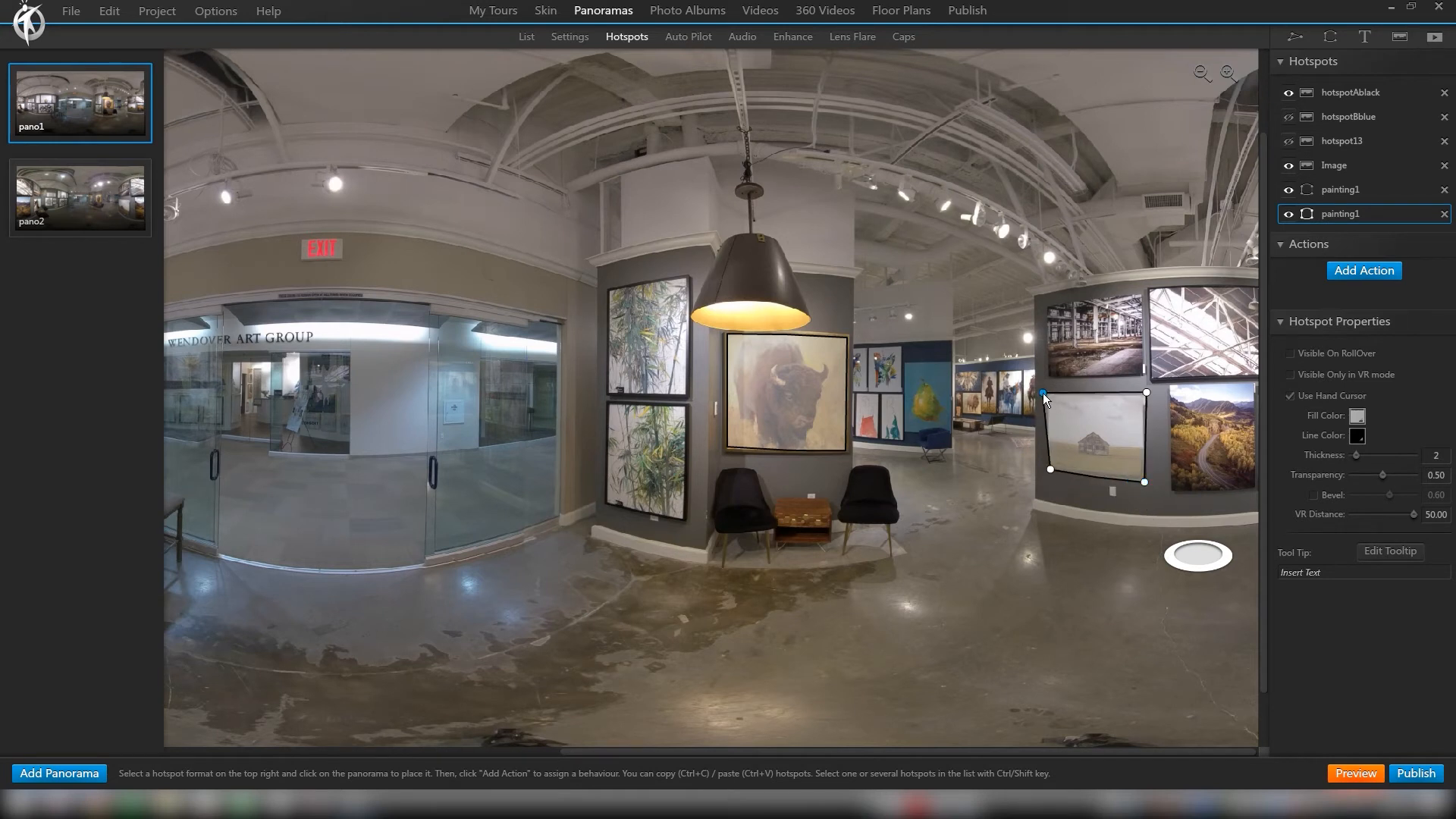
Step: Rename the second hotspot painting2 and set it to Visible On RollOver
double_click(1362, 212)
type("2")
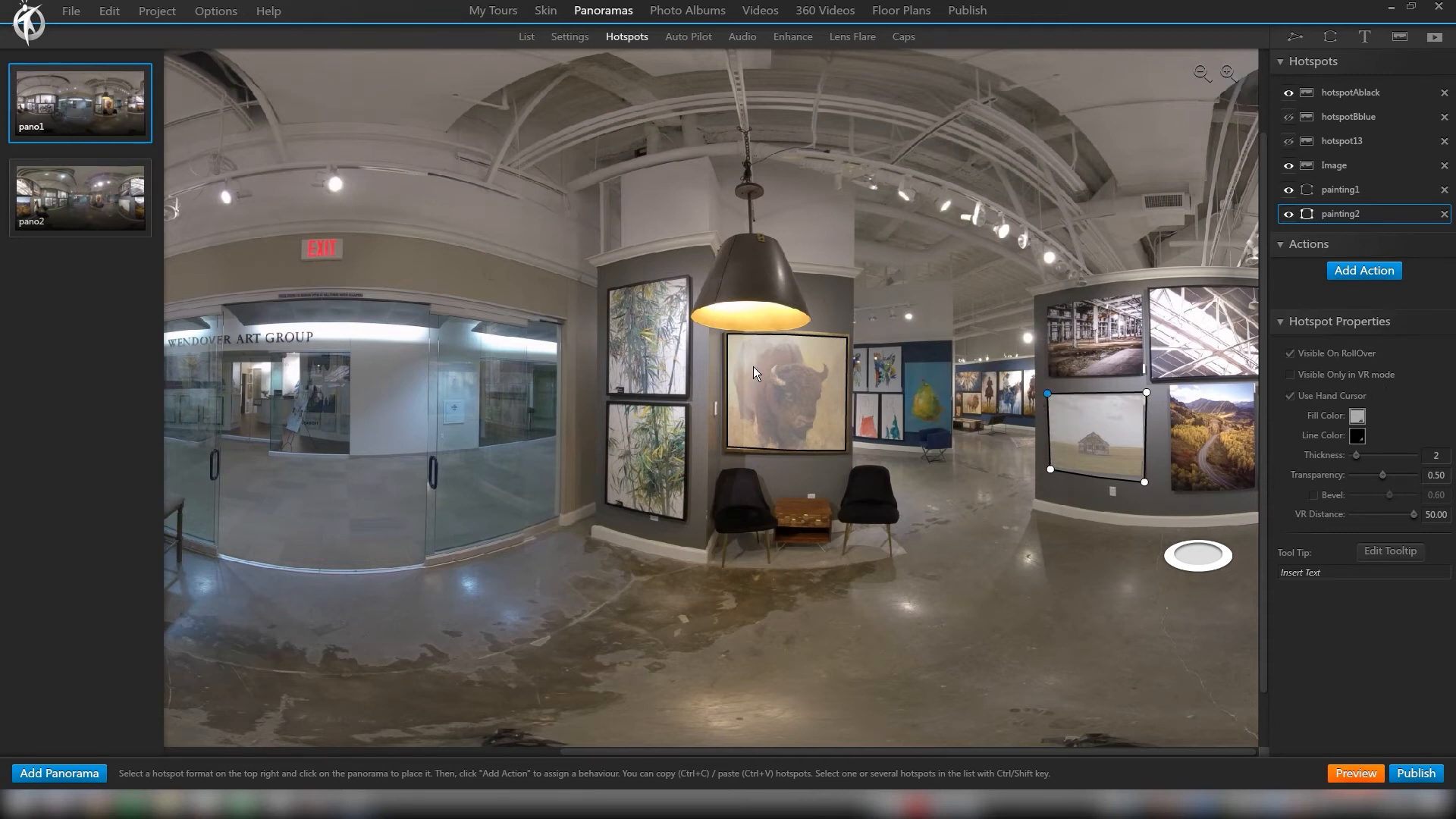
left_click(1341, 188)
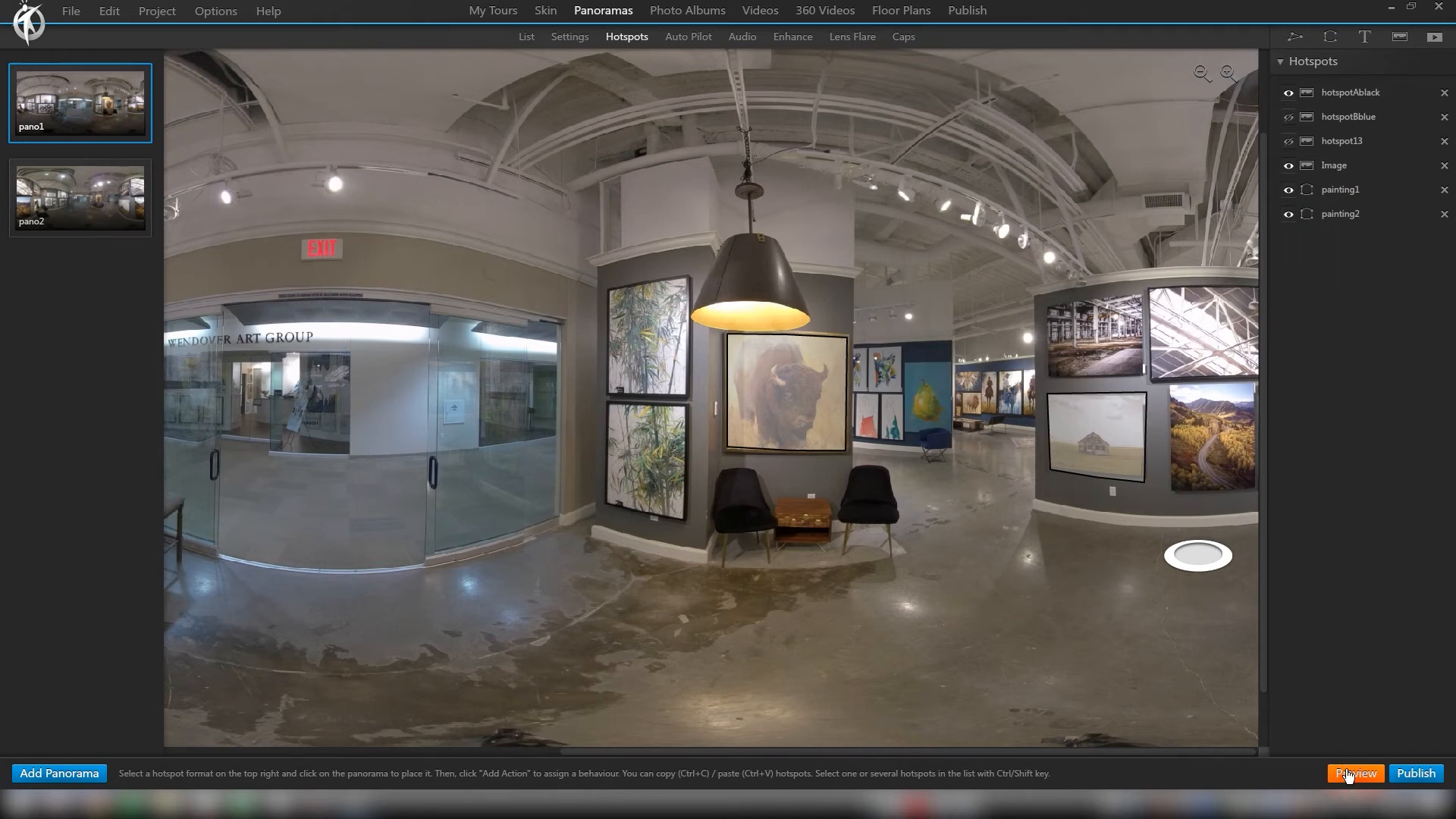
Step: Launch the browser preview and deep-link it to focus on the painting2 overlay in pano1
left_click(1356, 773)
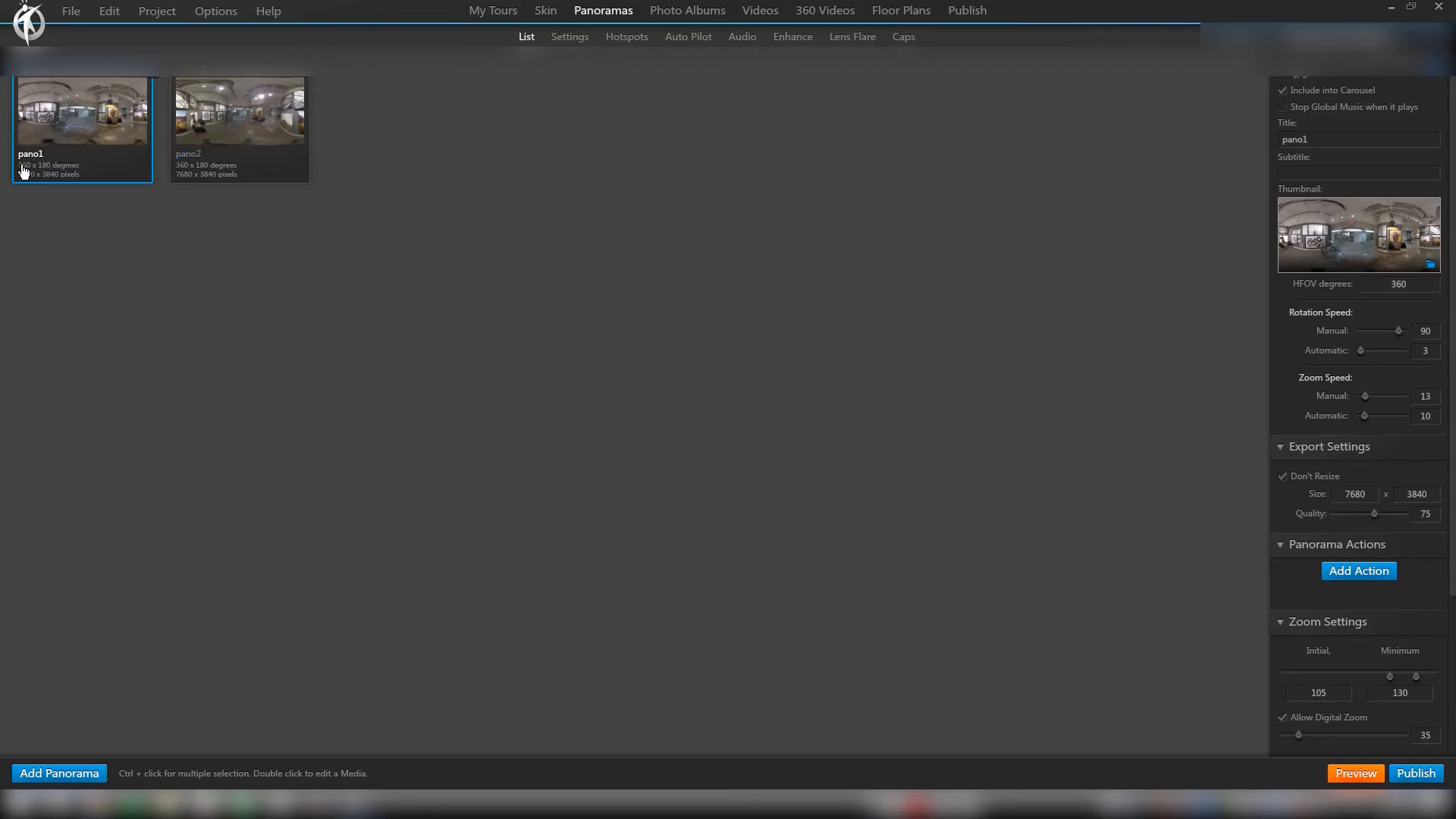
left_click(1356, 772)
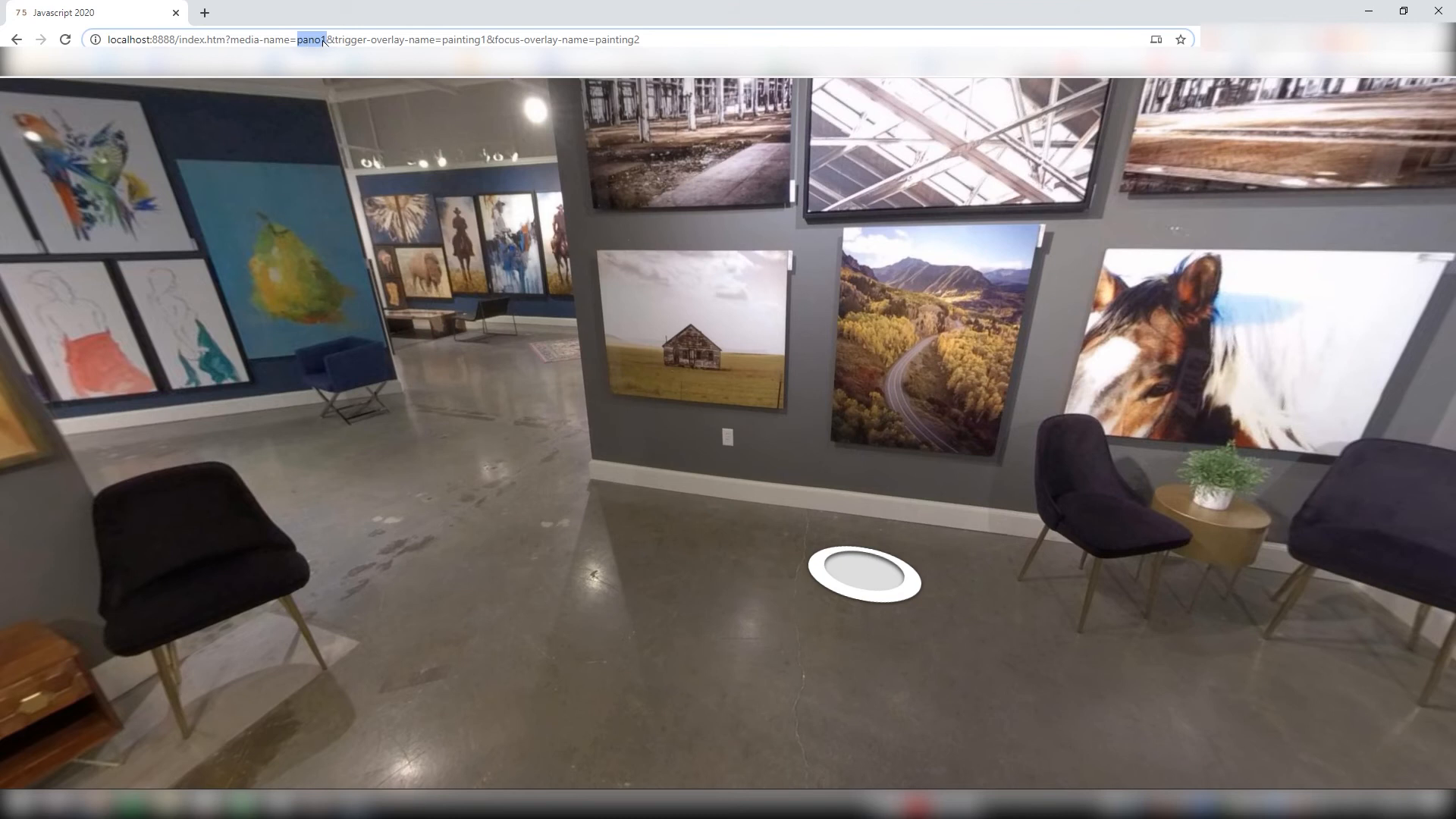